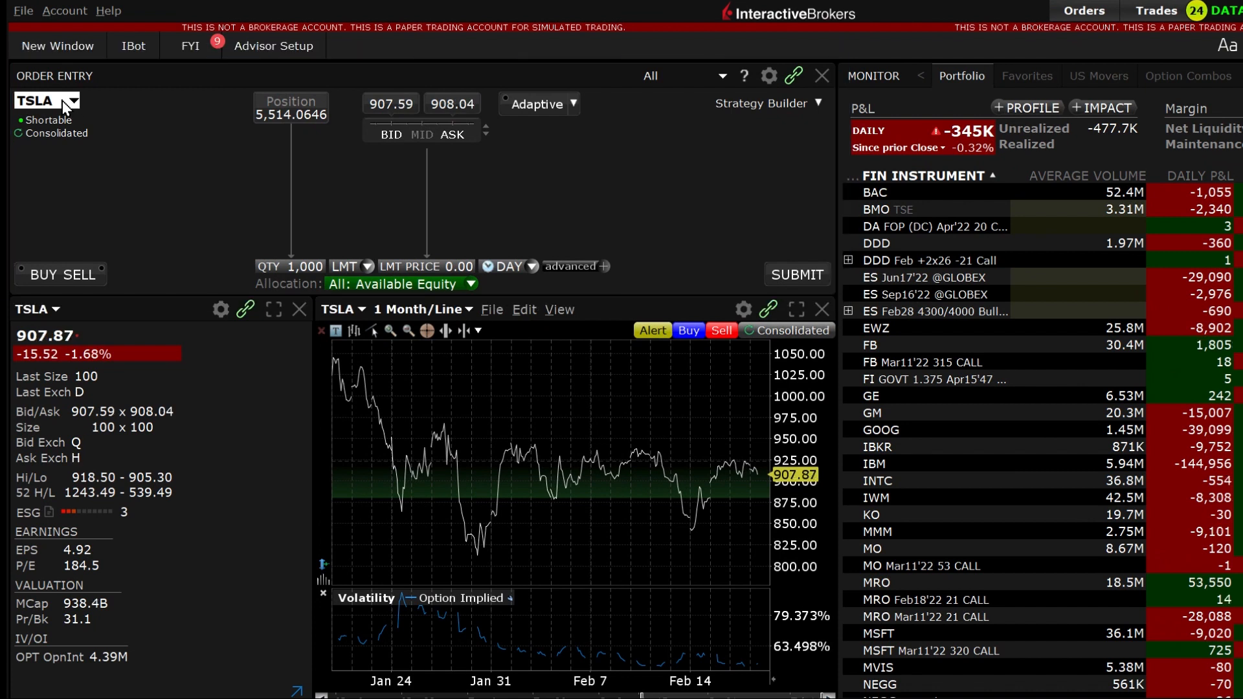
Step: Switch the Order Entry ticker from TSLA to IBKR via the recent symbols list
left_click(75, 101)
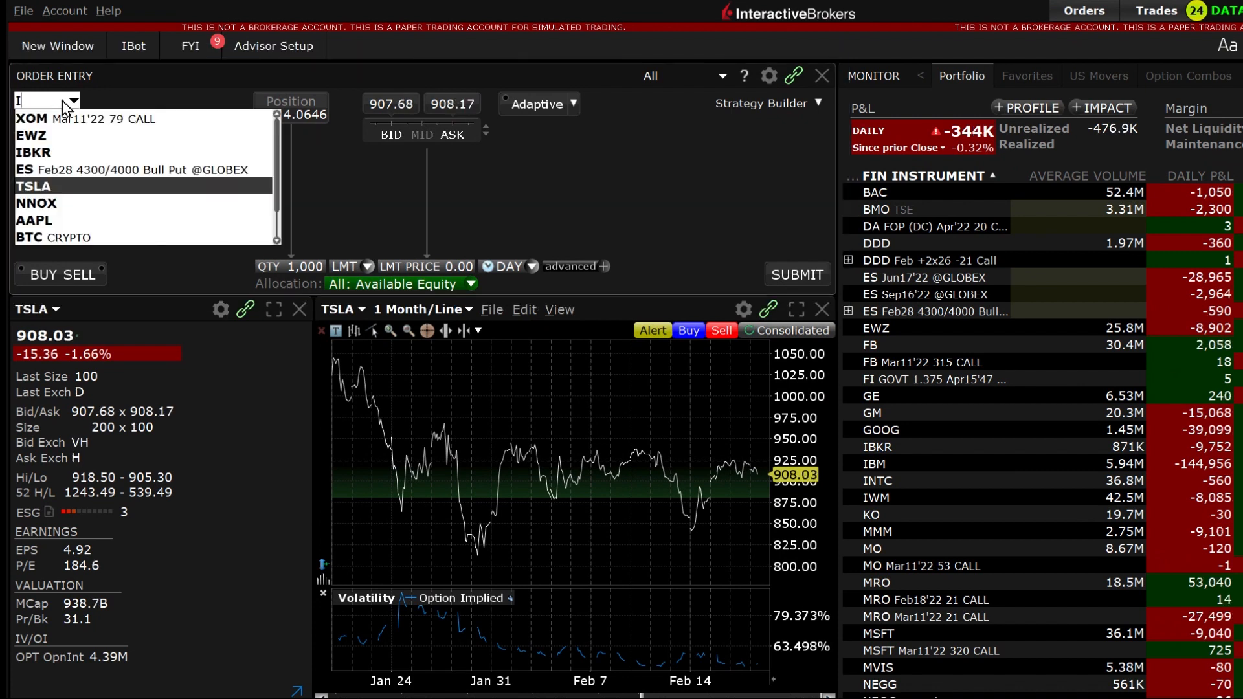
left_click(34, 153)
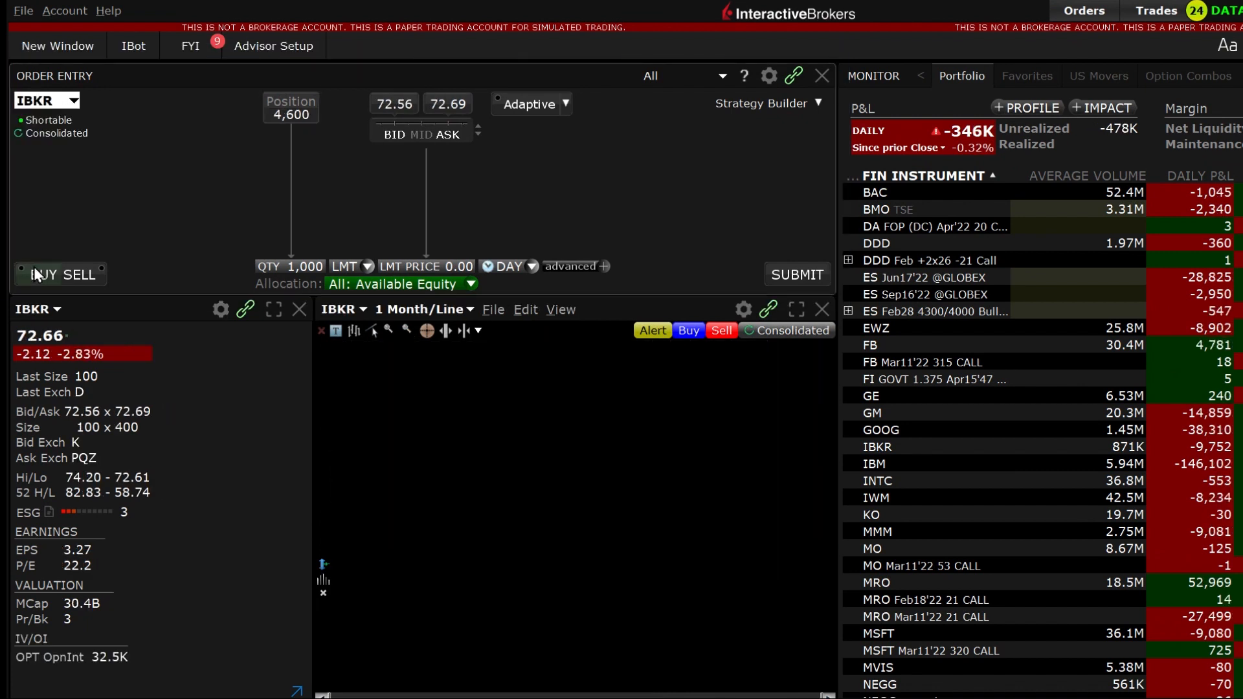
Step: Start a buy order ticket for IBKR
left_click(300, 266)
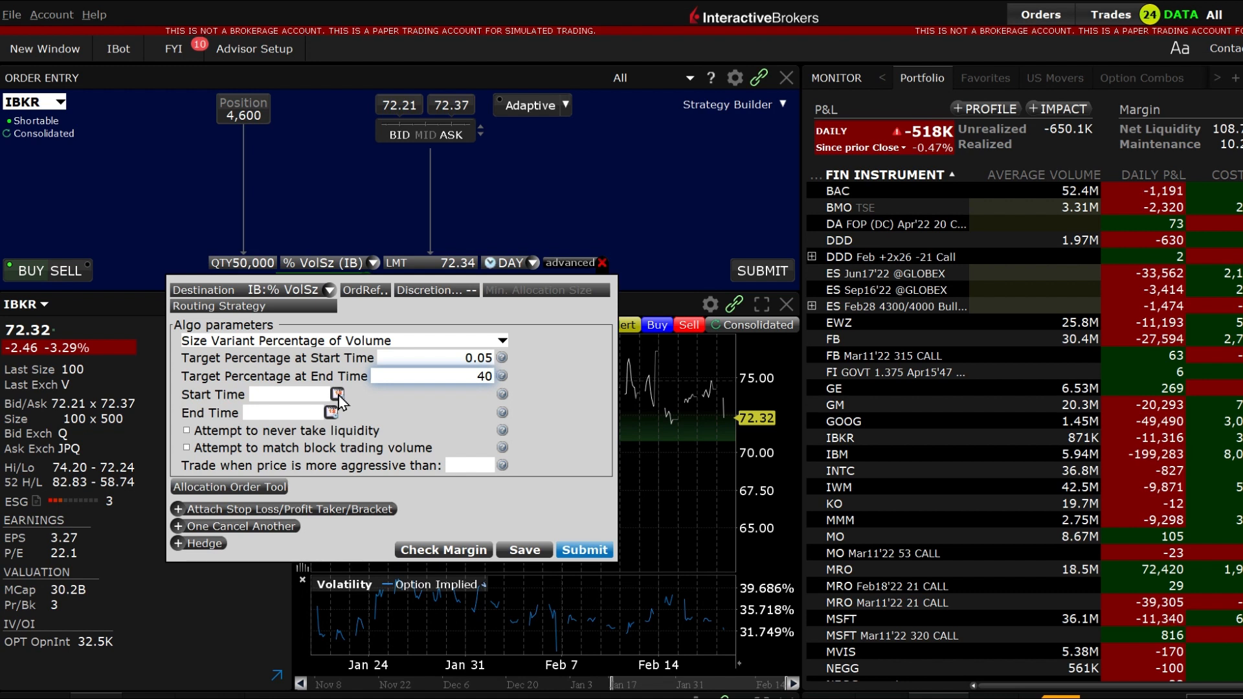
Step: Set the algo start time to 10:34:23 and end time to 15:26:32 Eastern
left_click(329, 413)
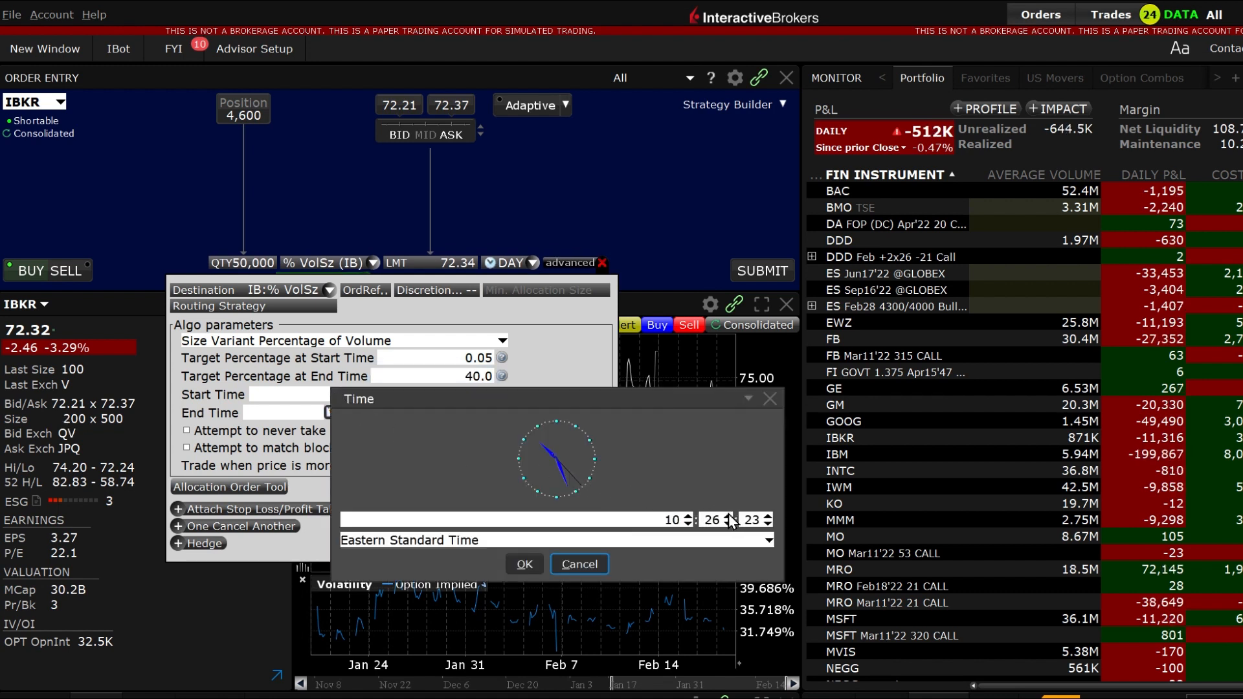
left_click(727, 515)
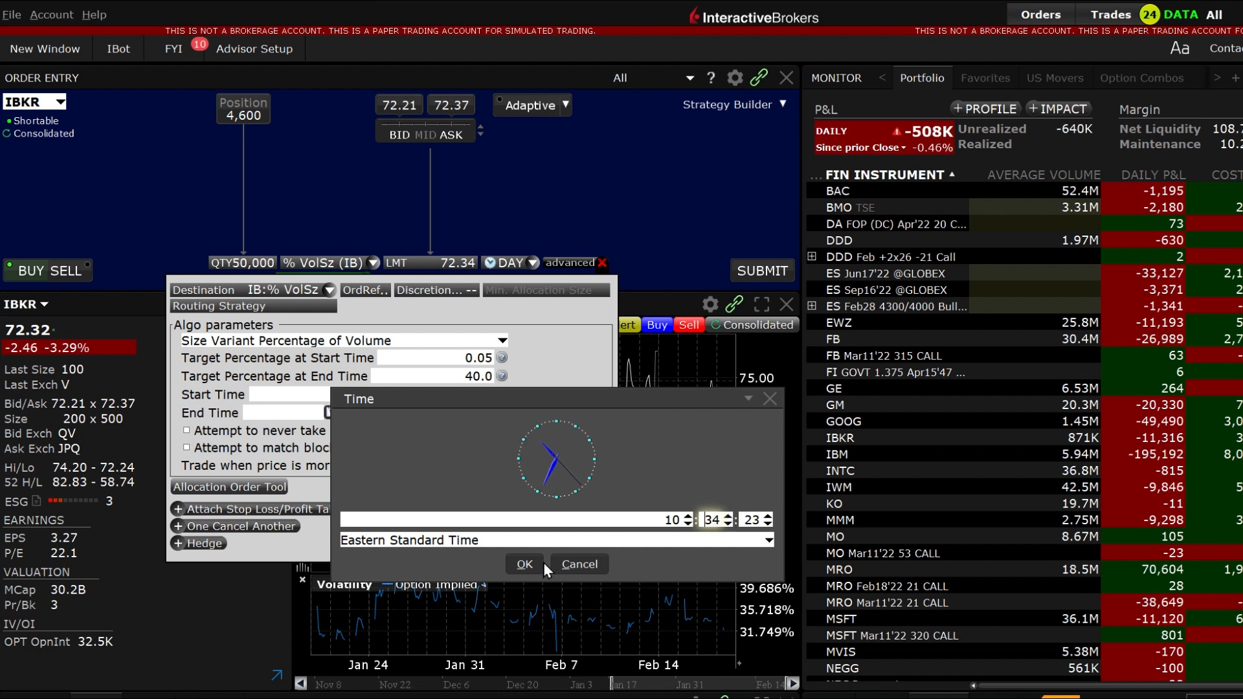
left_click(523, 564)
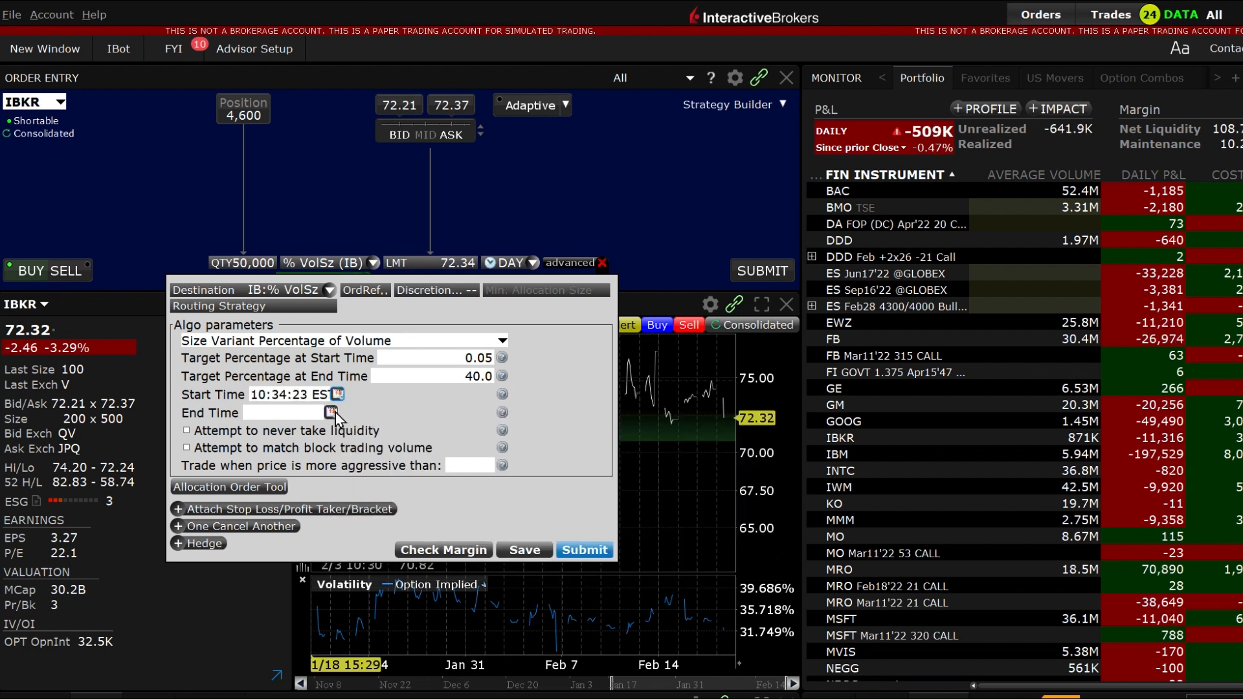
left_click(330, 412)
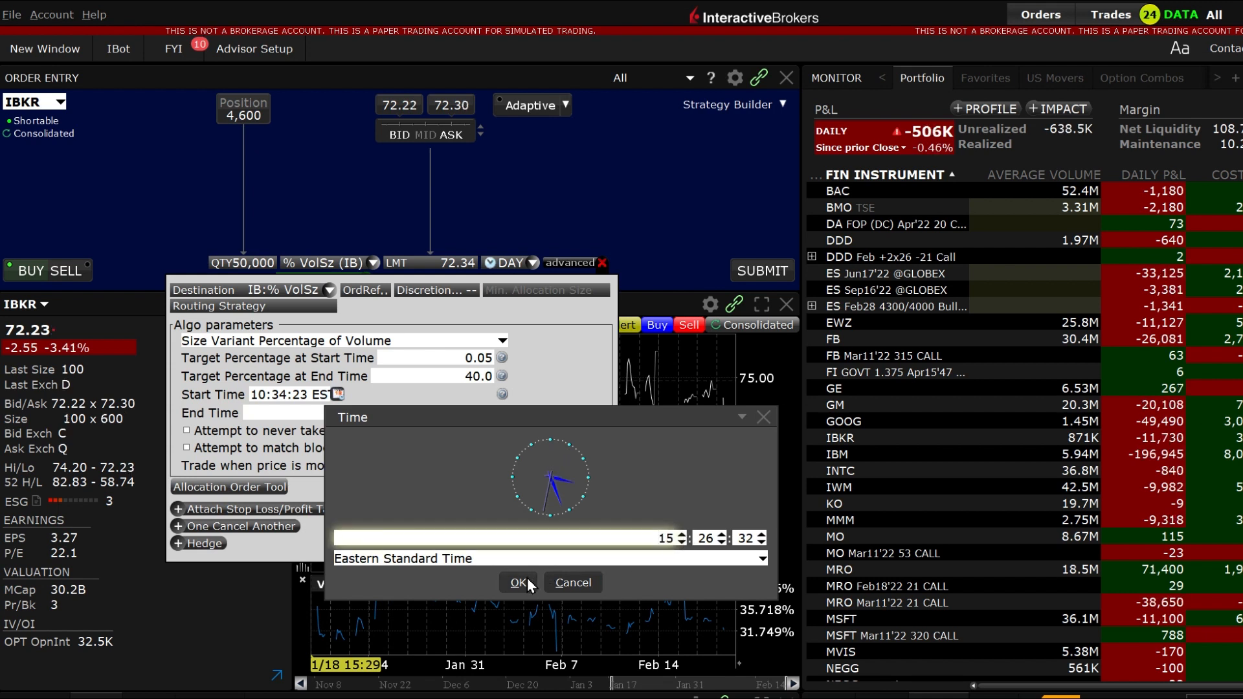
left_click(519, 582)
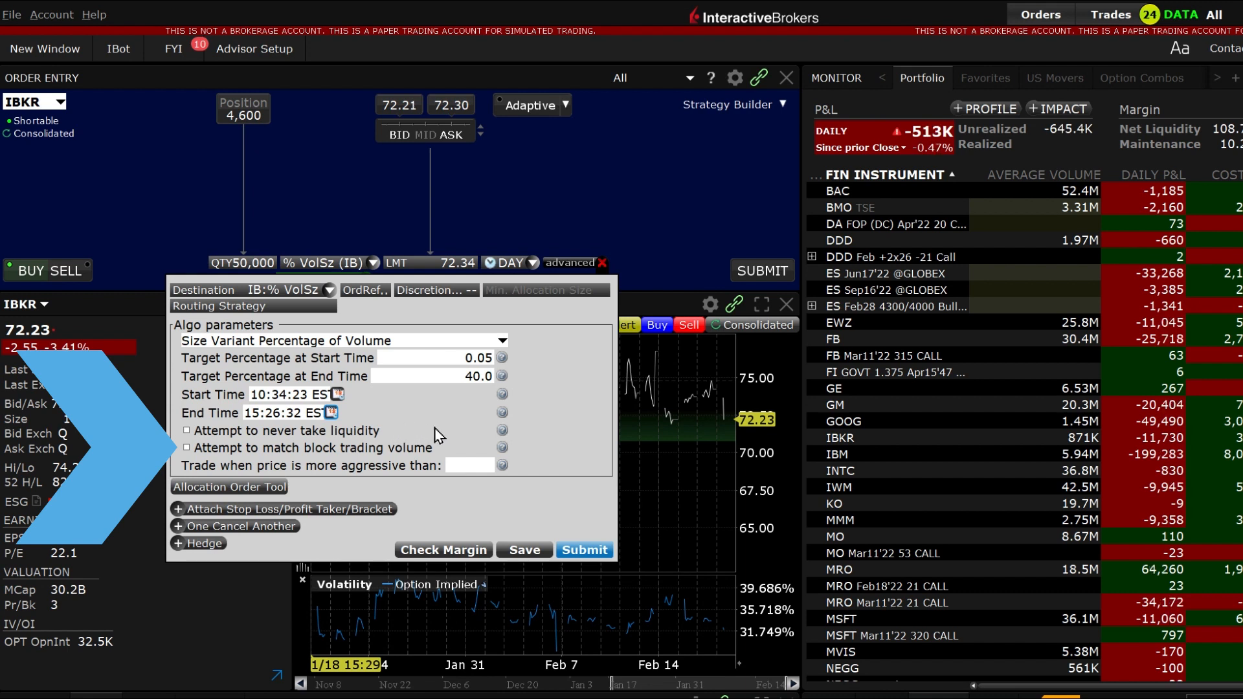
mouse_move(446, 451)
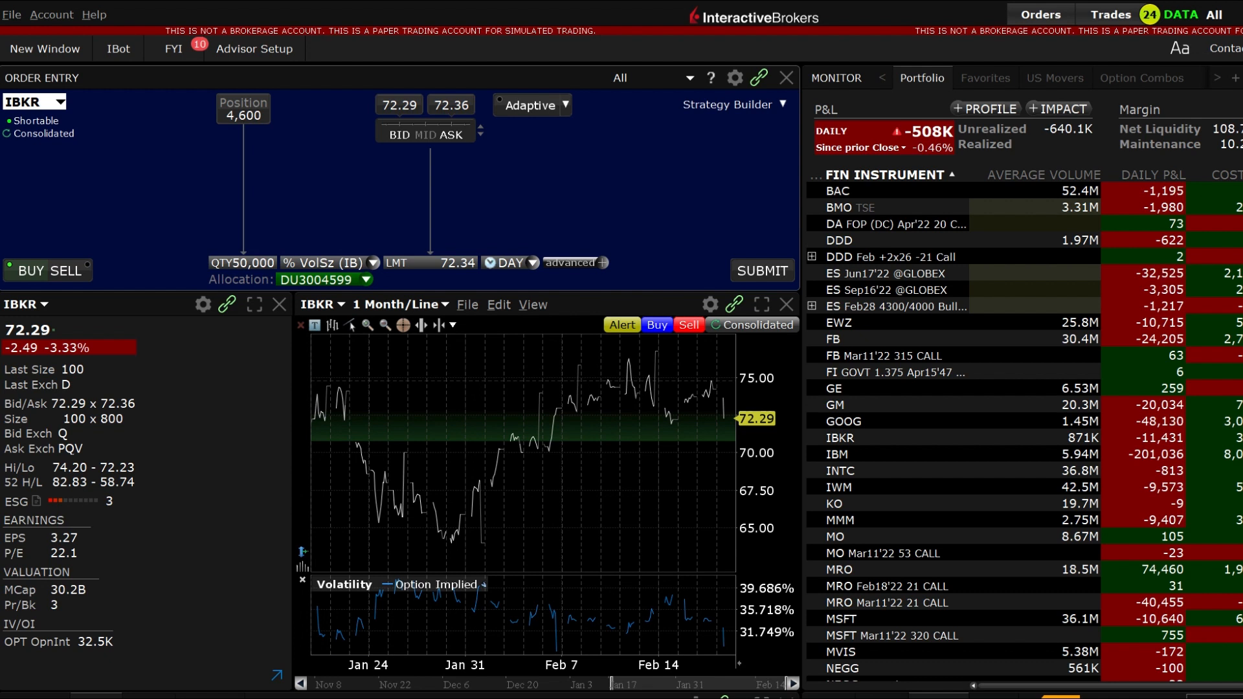
Step: Submit and transmit the 50,000-share IBKR % VolSz buy at 72.34
left_click(759, 272)
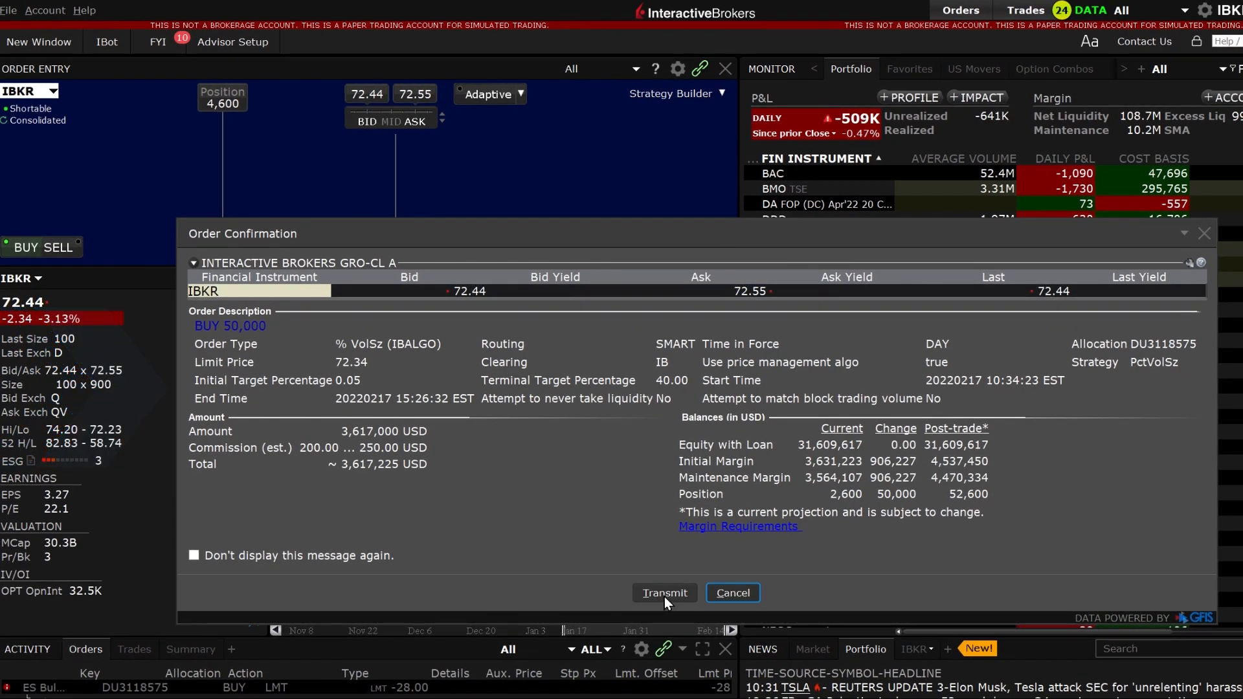
left_click(663, 593)
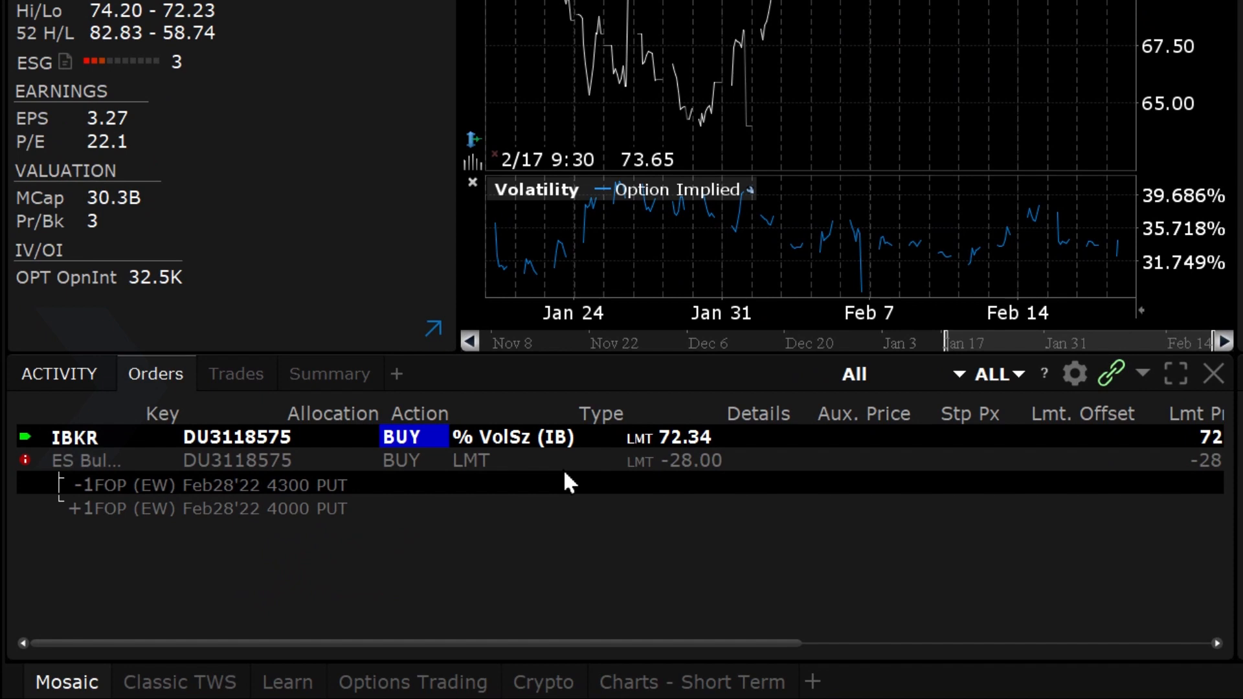
mouse_move(547, 463)
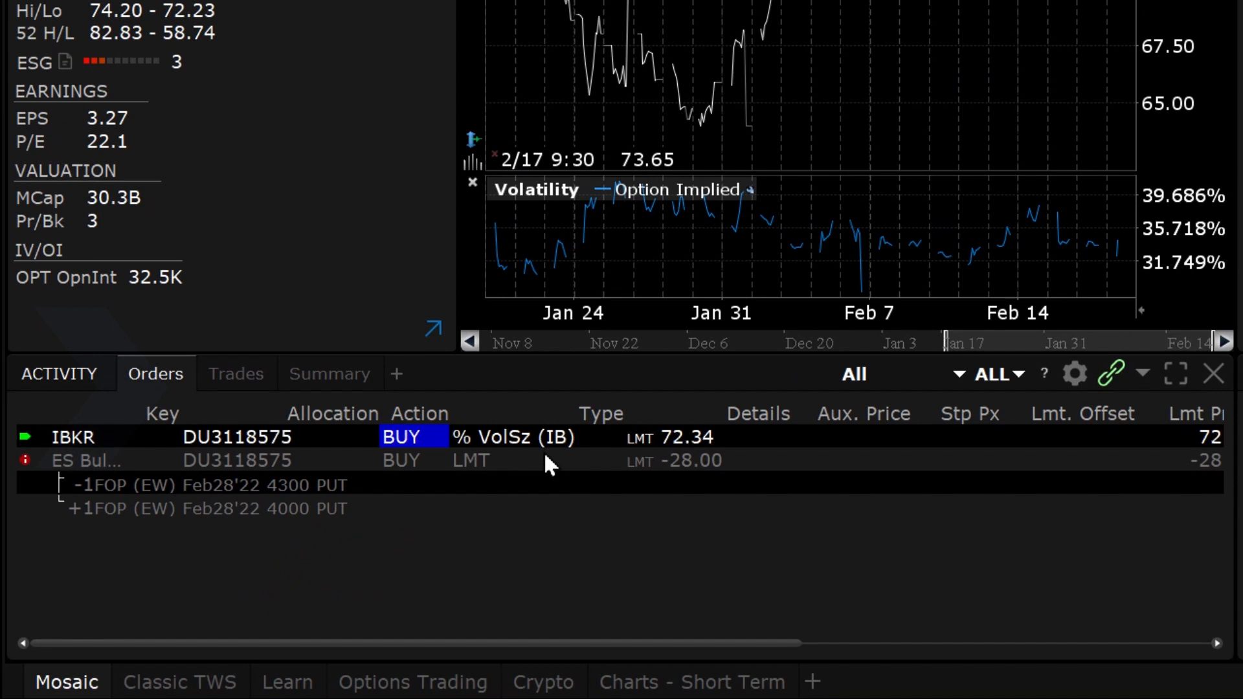